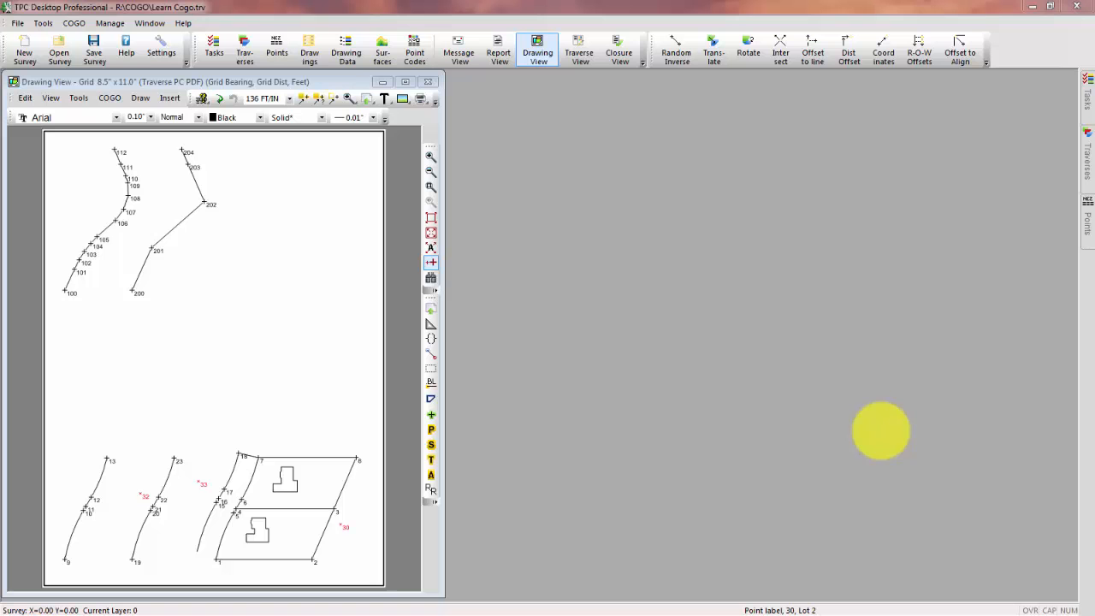
{"action": "mouse_move", "coordinate": [876, 421]}
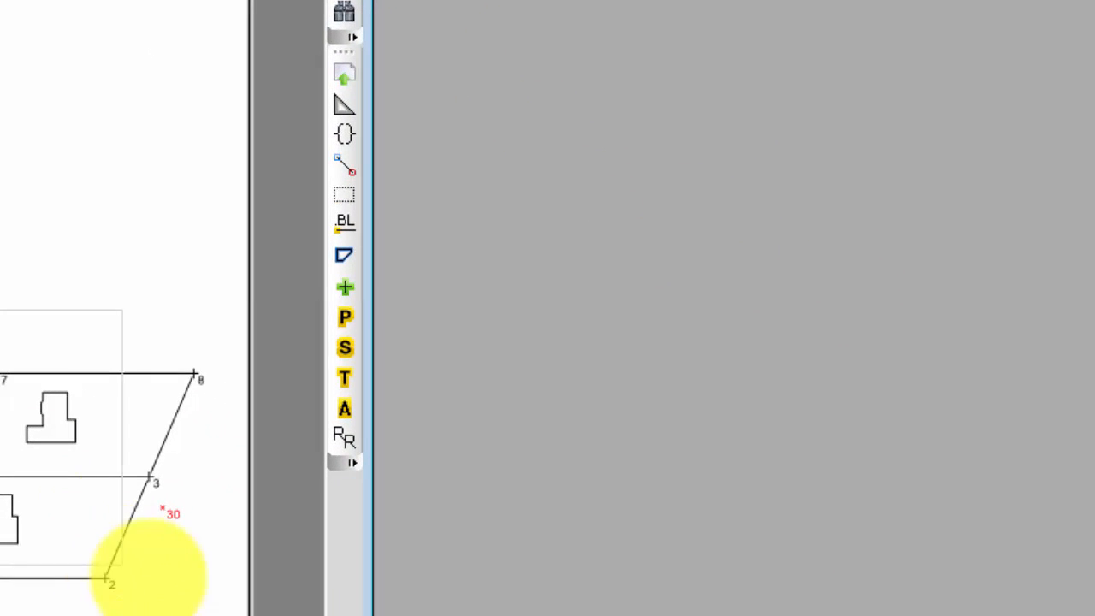
Zoom and pan the drawing onto point 30 beside the Lot 2 boundary.
{"action": "scroll", "scroll_direction": "down", "scroll_amount": 3}
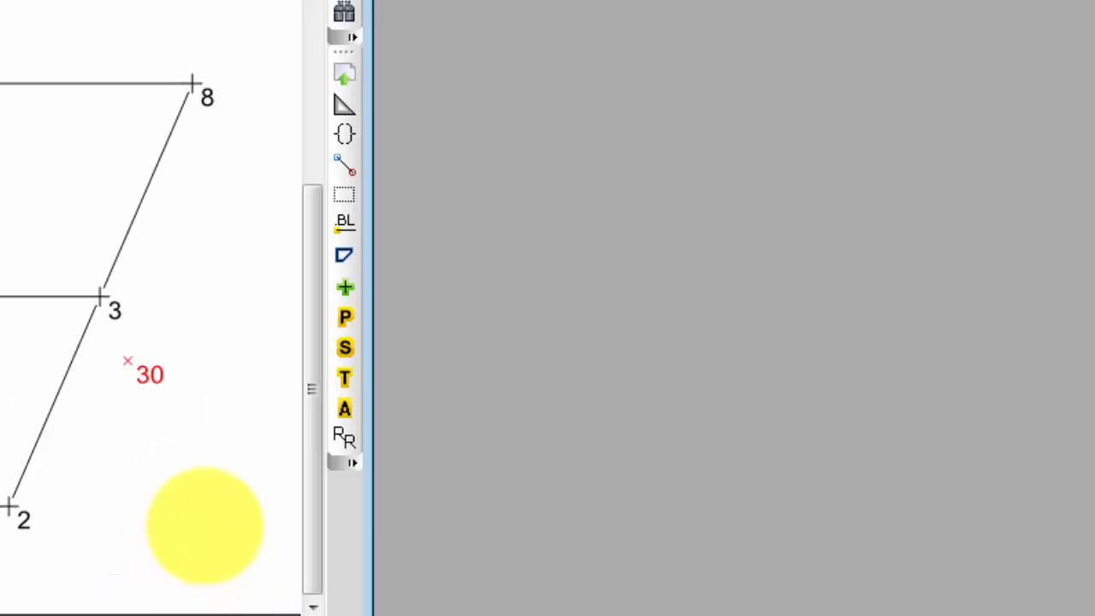
{"action": "left_click_drag", "start_coordinate": [206, 527], "coordinate": [94, 521]}
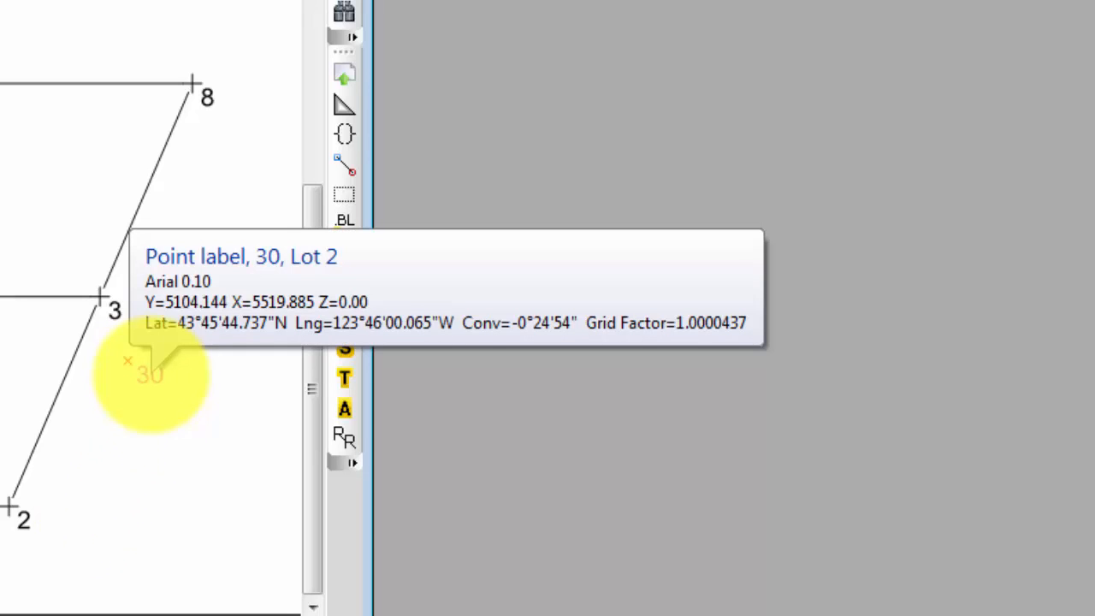
Start a COGO Offset to Line computation from point 30's context menu.
{"action": "right_click", "coordinate": [151, 373]}
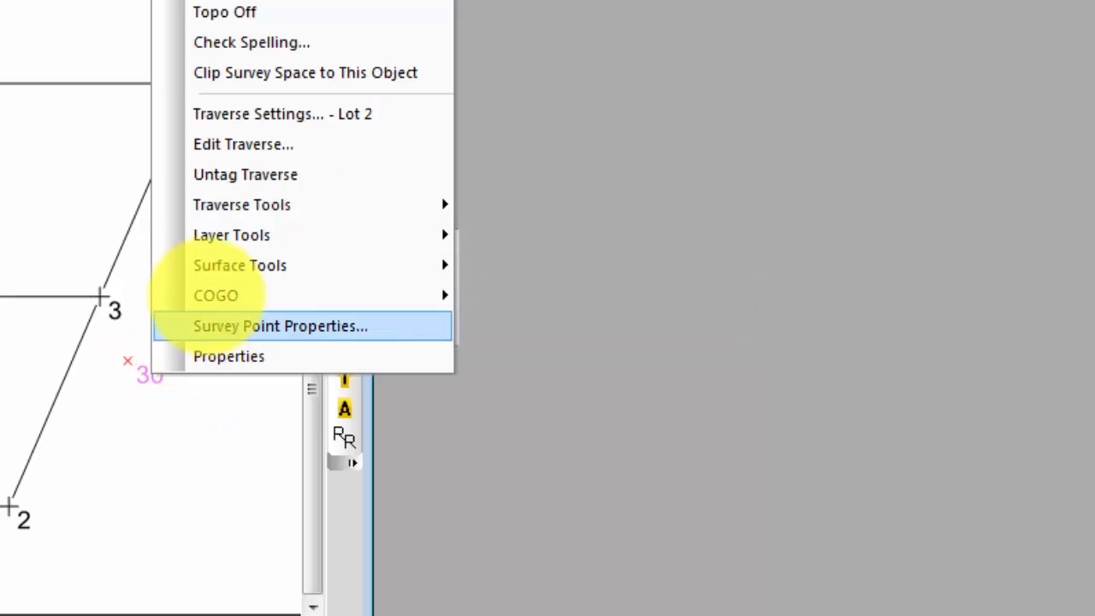
{"action": "mouse_move", "coordinate": [216, 294]}
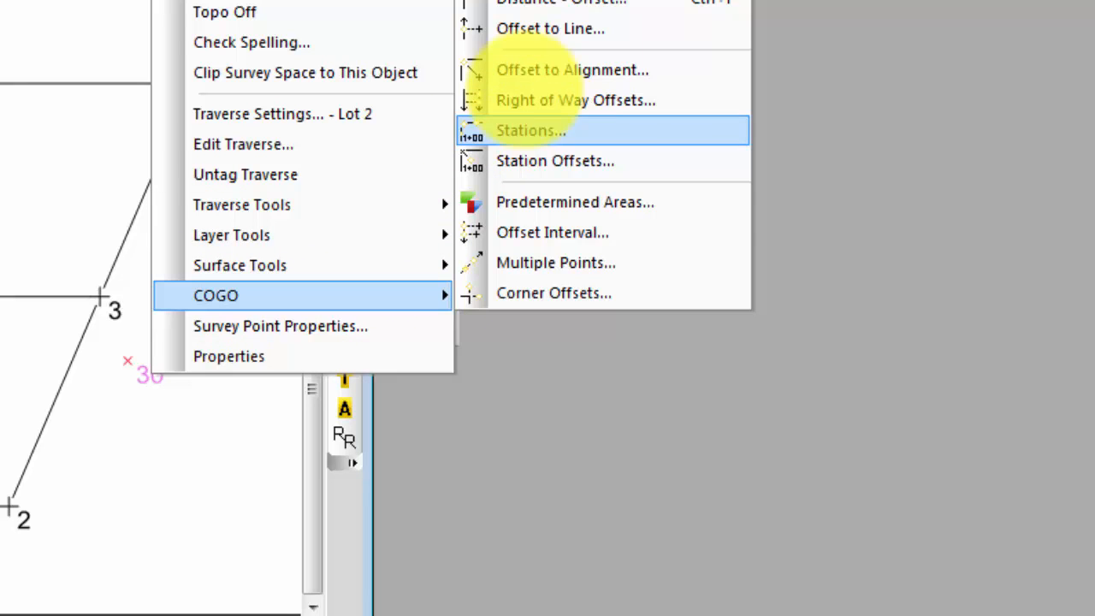
{"action": "left_click", "coordinate": [530, 130]}
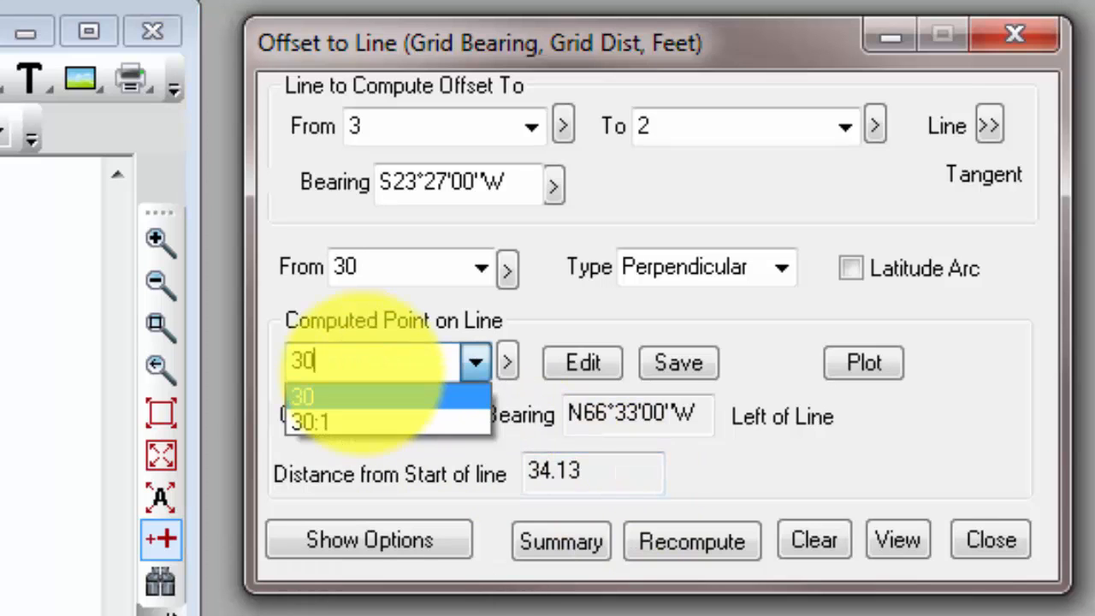
Save the computed point as 30ofs and plot it on line 3–2.
{"action": "type", "text": "ofs"}
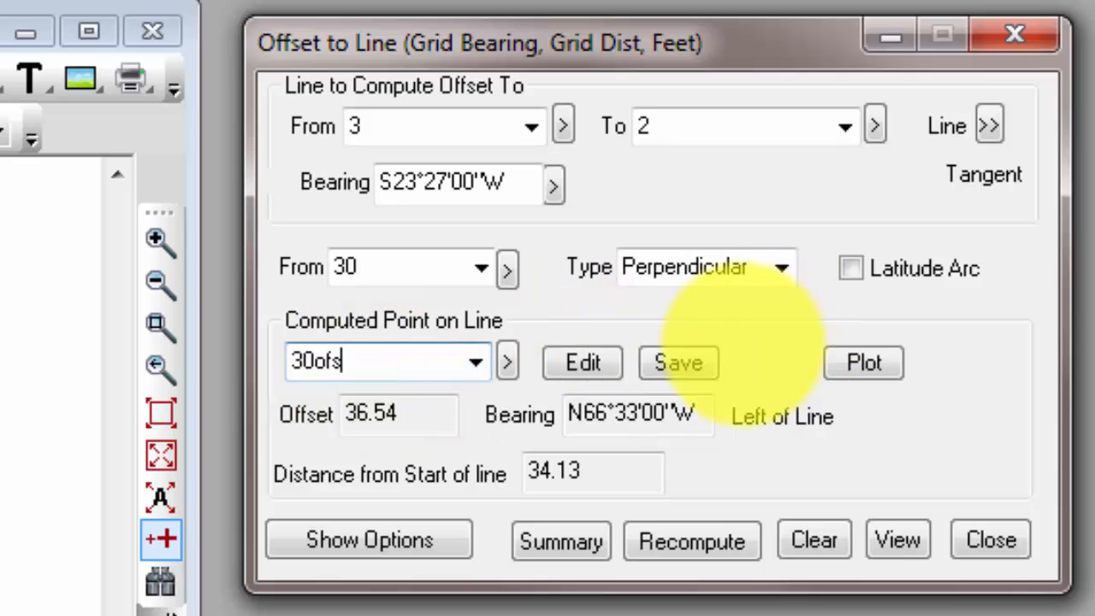
{"action": "left_click", "coordinate": [678, 363]}
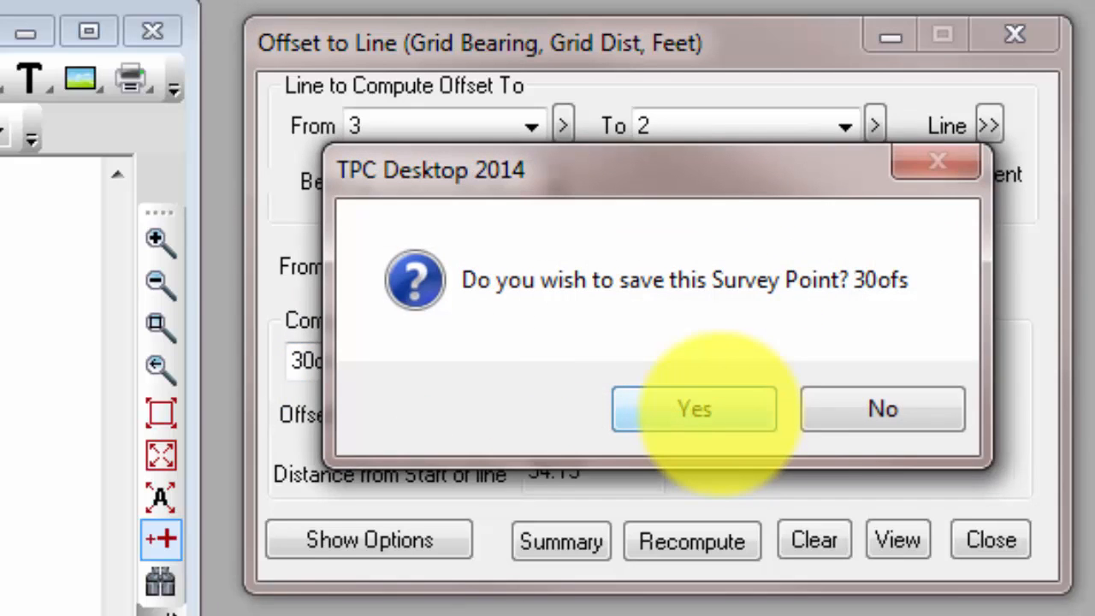
{"action": "left_click", "coordinate": [693, 409]}
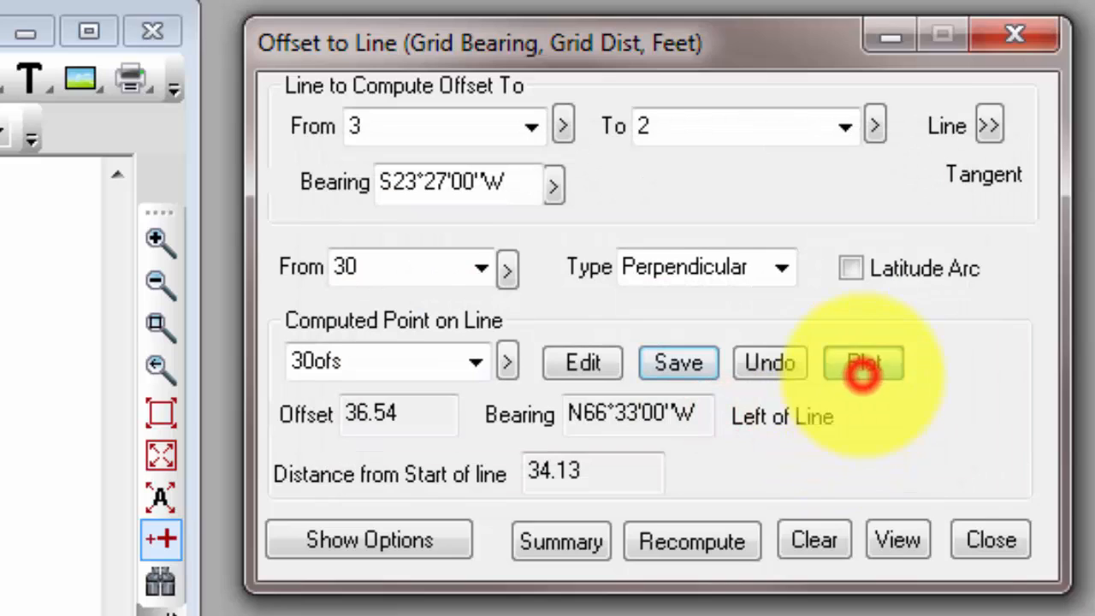
{"action": "left_click", "coordinate": [863, 363]}
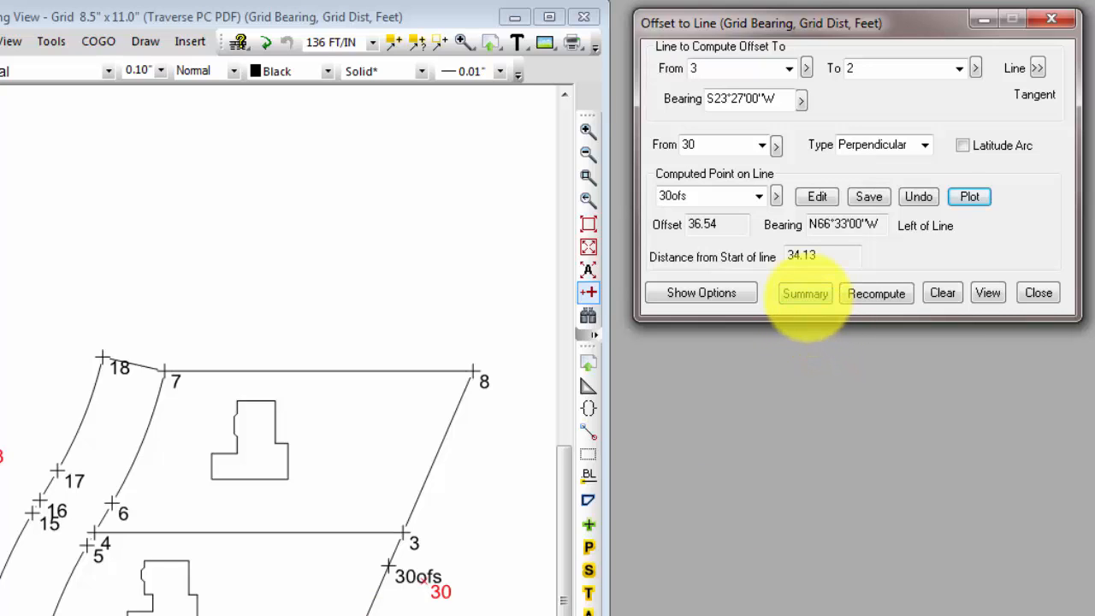
Produce the Summary report listing the tangent, point 30 and computed point 30ofs.
{"action": "left_click", "coordinate": [804, 293]}
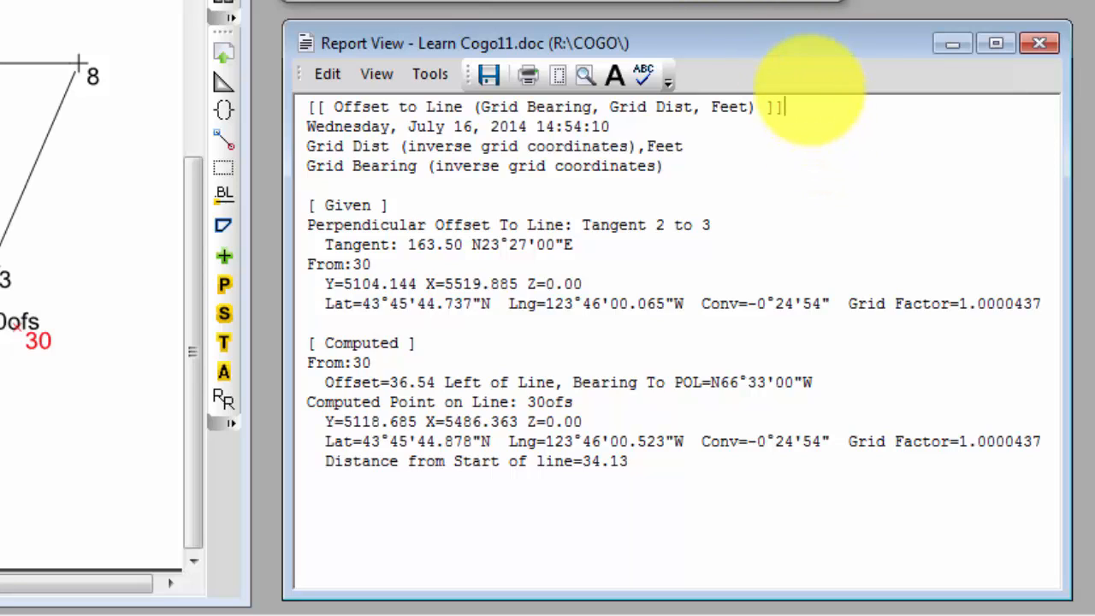
{"action": "mouse_move", "coordinate": [727, 133]}
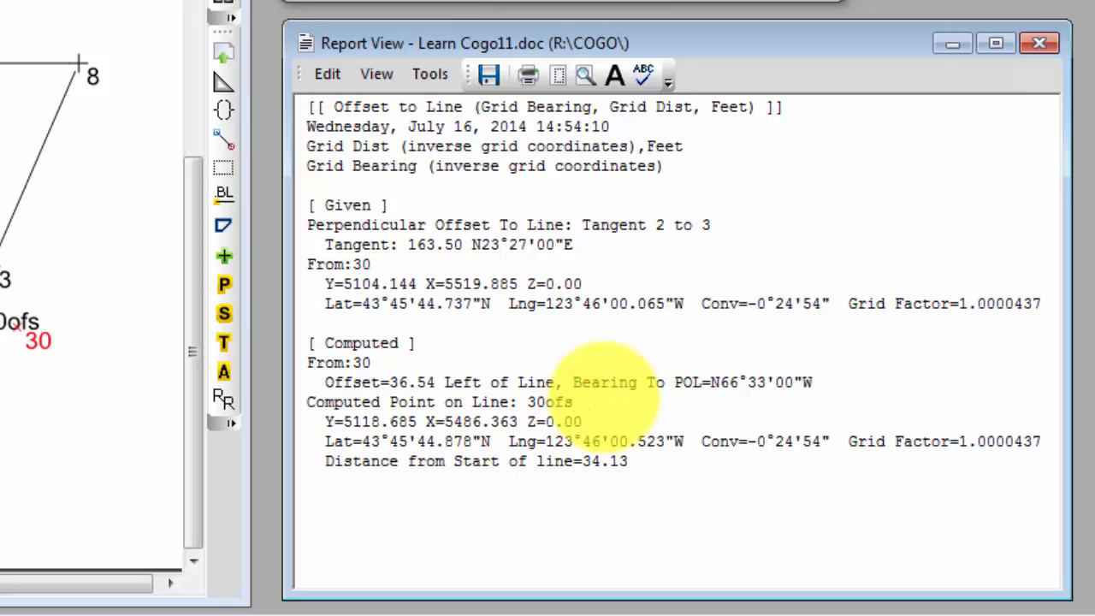
{"action": "mouse_move", "coordinate": [659, 453]}
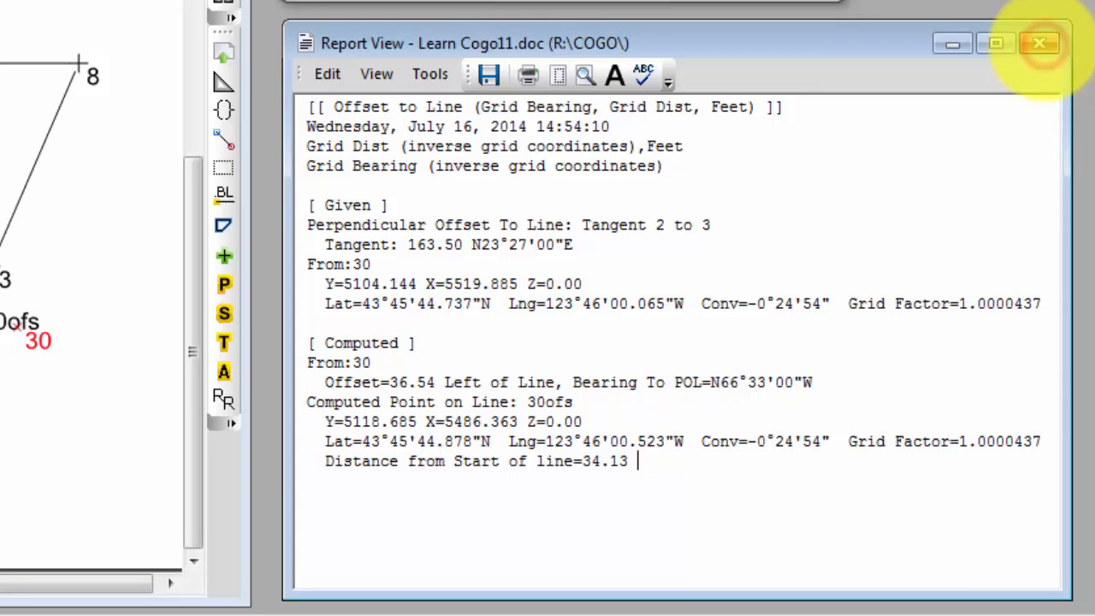
Close the Report View and reopen it from the toolbar beside the Offset to Line window.
{"action": "left_click", "coordinate": [1040, 42]}
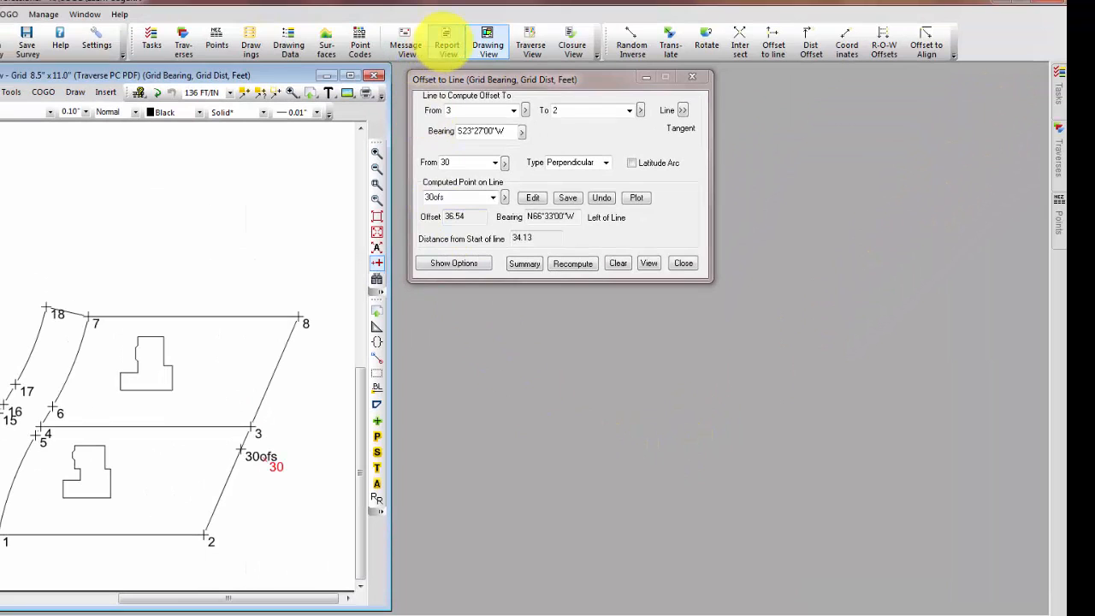
{"action": "left_click", "coordinate": [446, 42]}
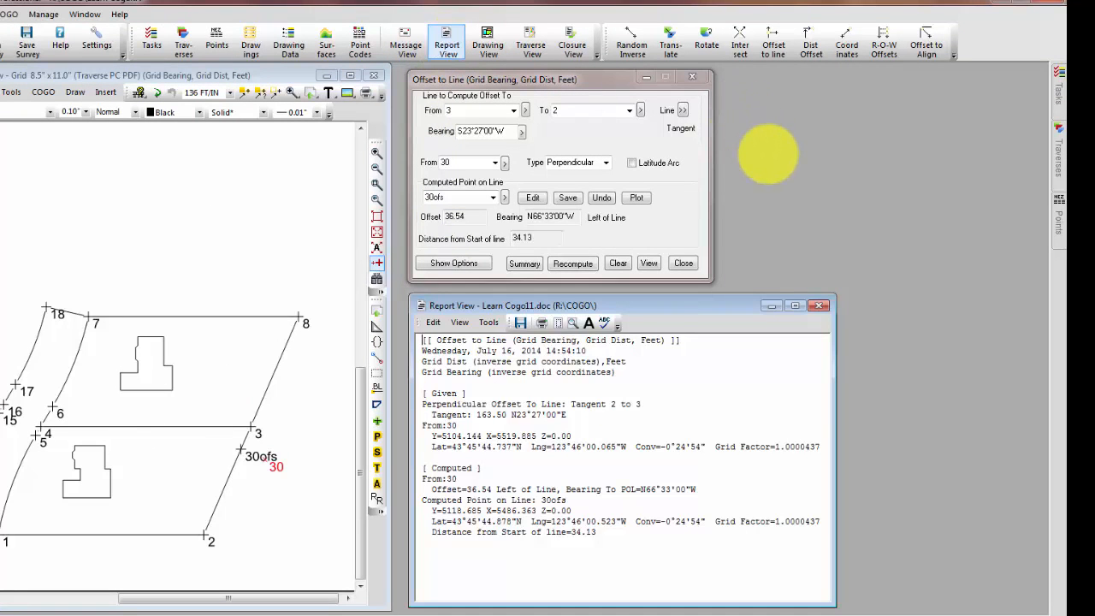
{"action": "mouse_move", "coordinate": [745, 282]}
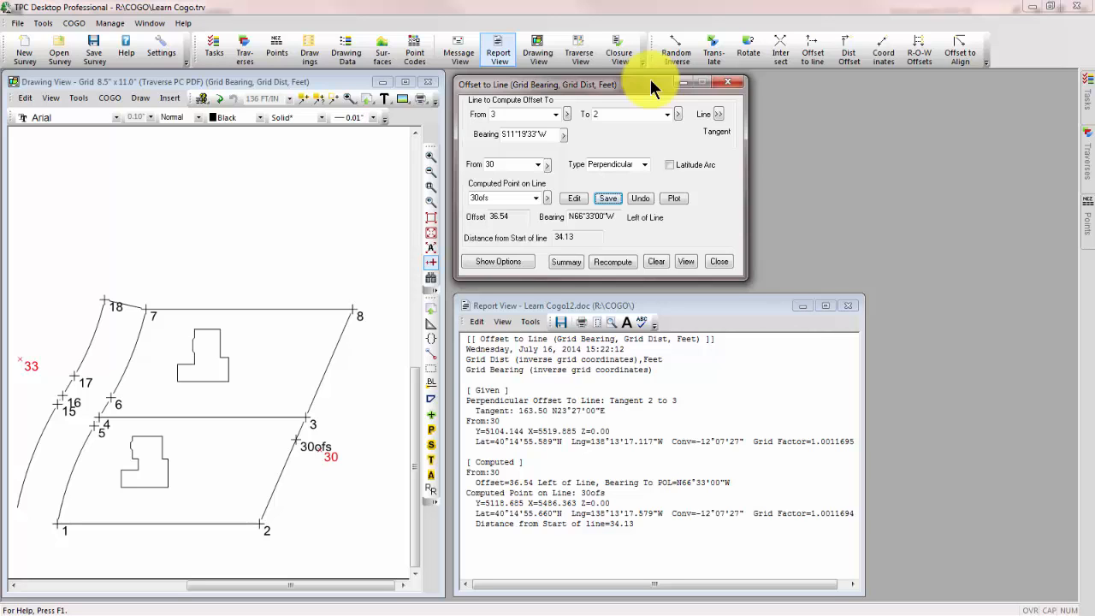
{"action": "left_click", "coordinate": [213, 48]}
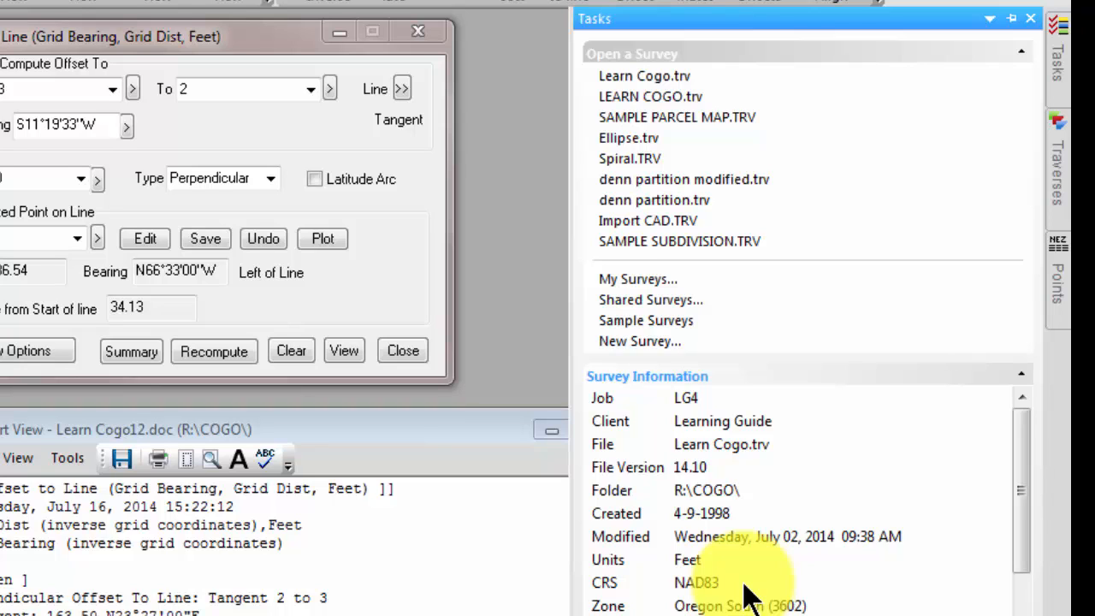
{"action": "mouse_move", "coordinate": [427, 174]}
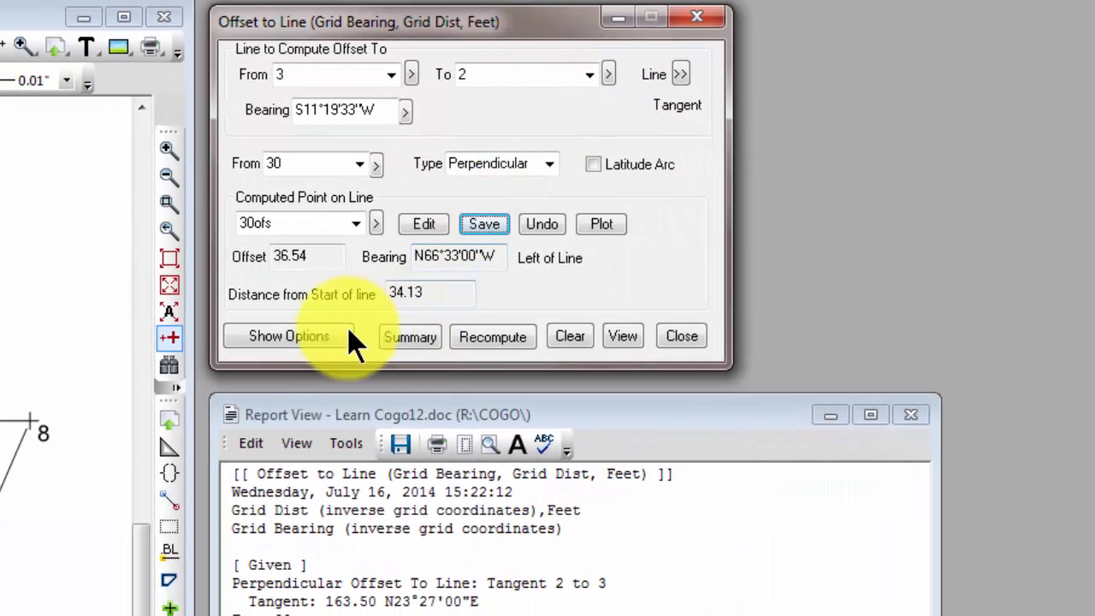
Set Direction to True Bearing (mean course convergence PLSS) and Distance to Geo Dist at project elevation.
{"action": "left_click", "coordinate": [288, 335]}
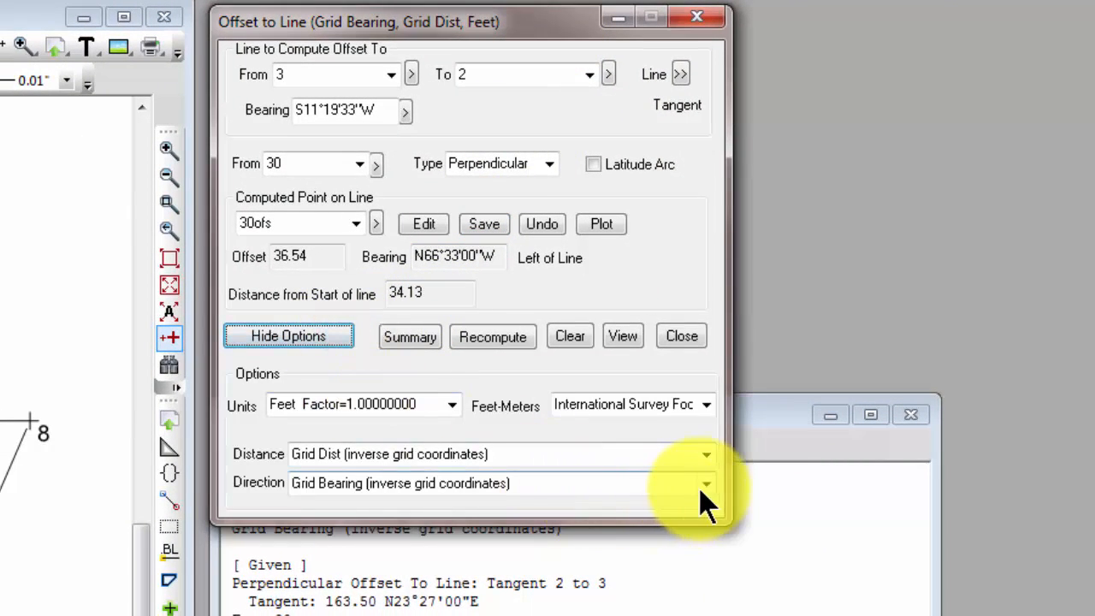
{"action": "left_click", "coordinate": [705, 483]}
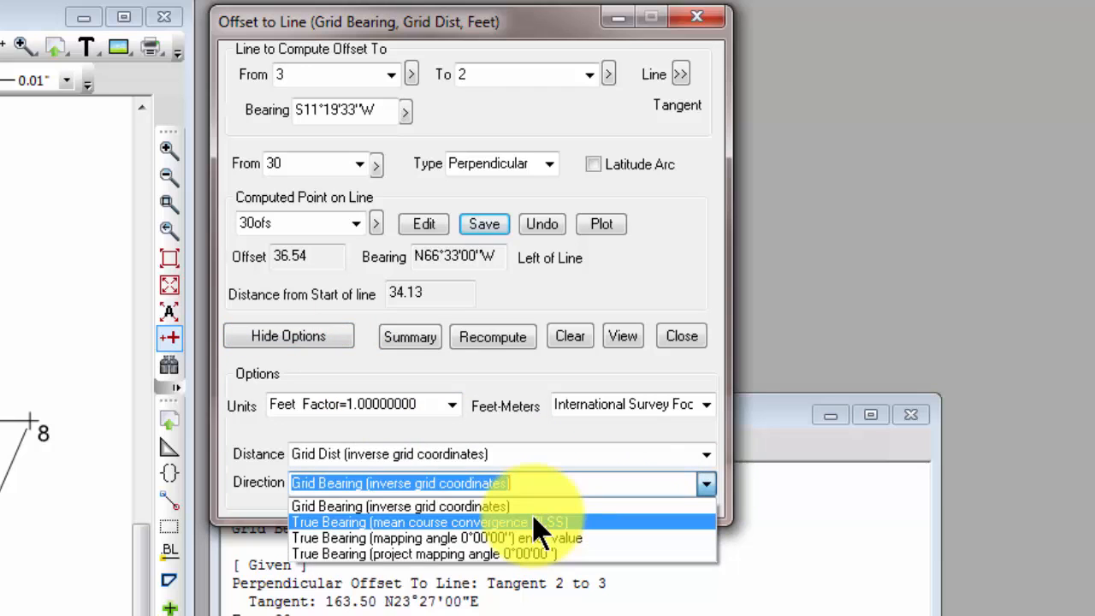
{"action": "left_click", "coordinate": [414, 522]}
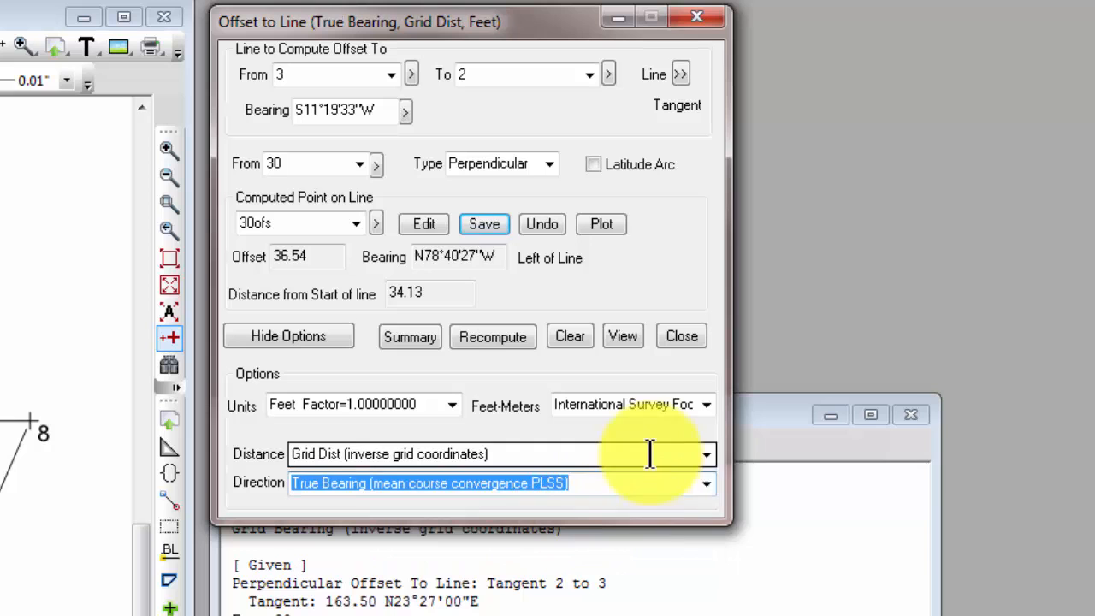
{"action": "left_click", "coordinate": [705, 455]}
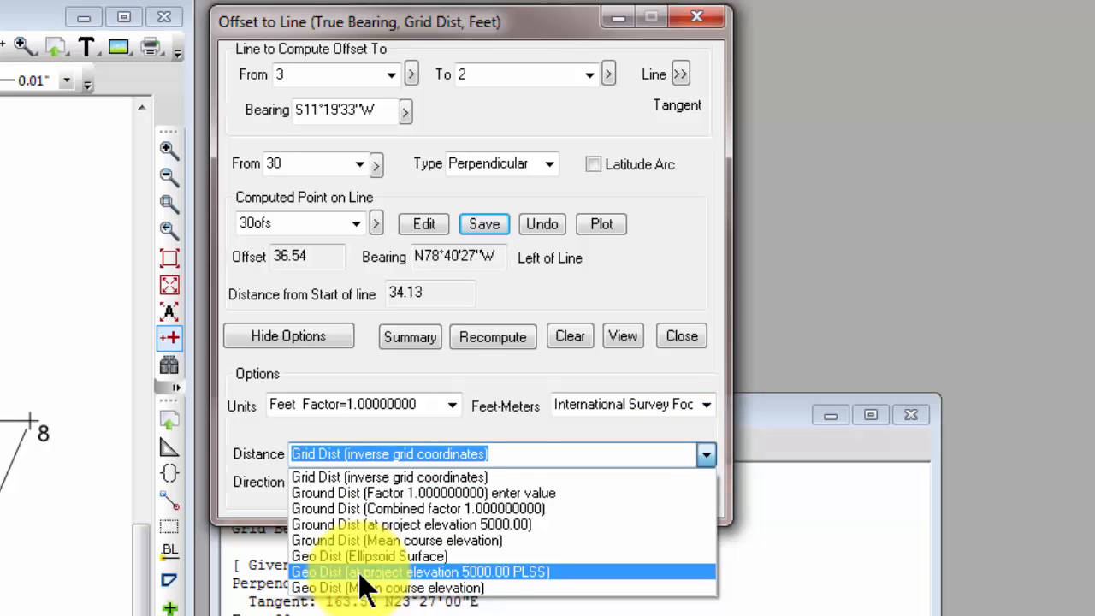
{"action": "left_click", "coordinate": [421, 571]}
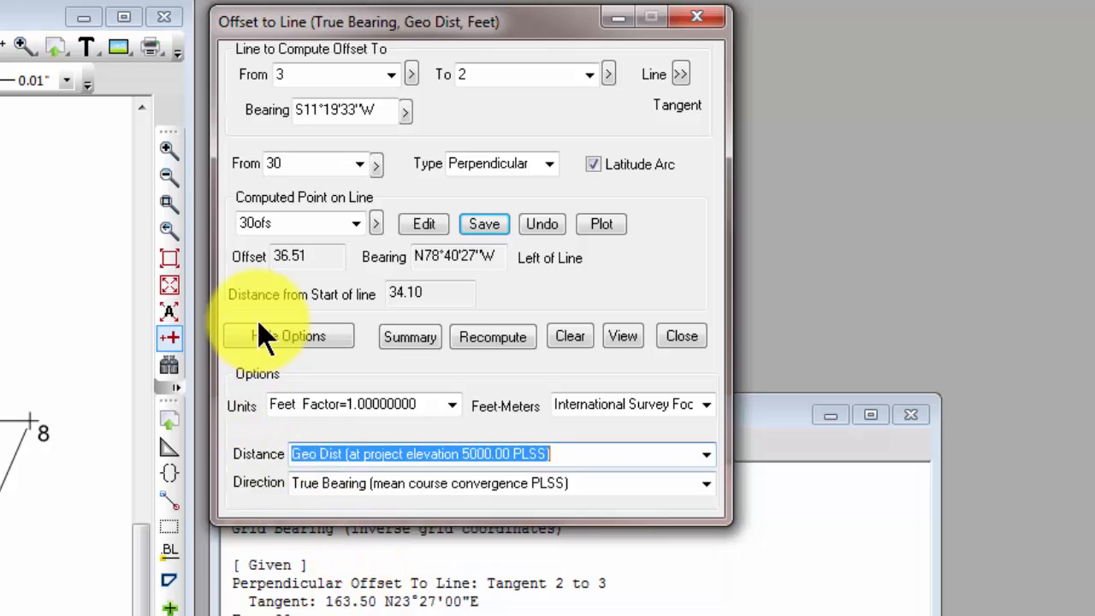
{"action": "left_click", "coordinate": [287, 335]}
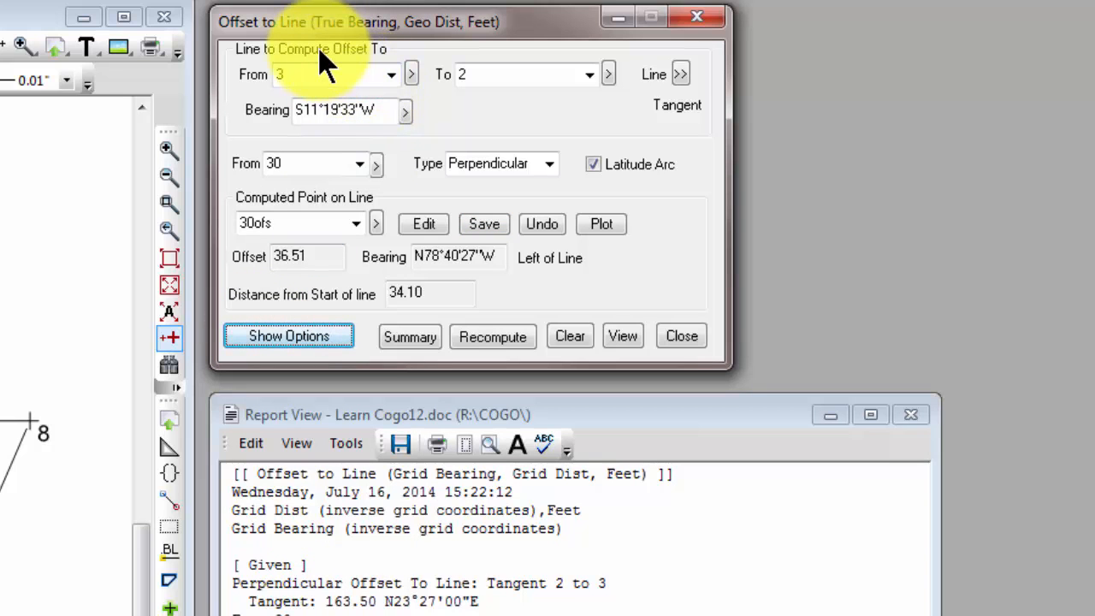
{"action": "mouse_move", "coordinate": [339, 38]}
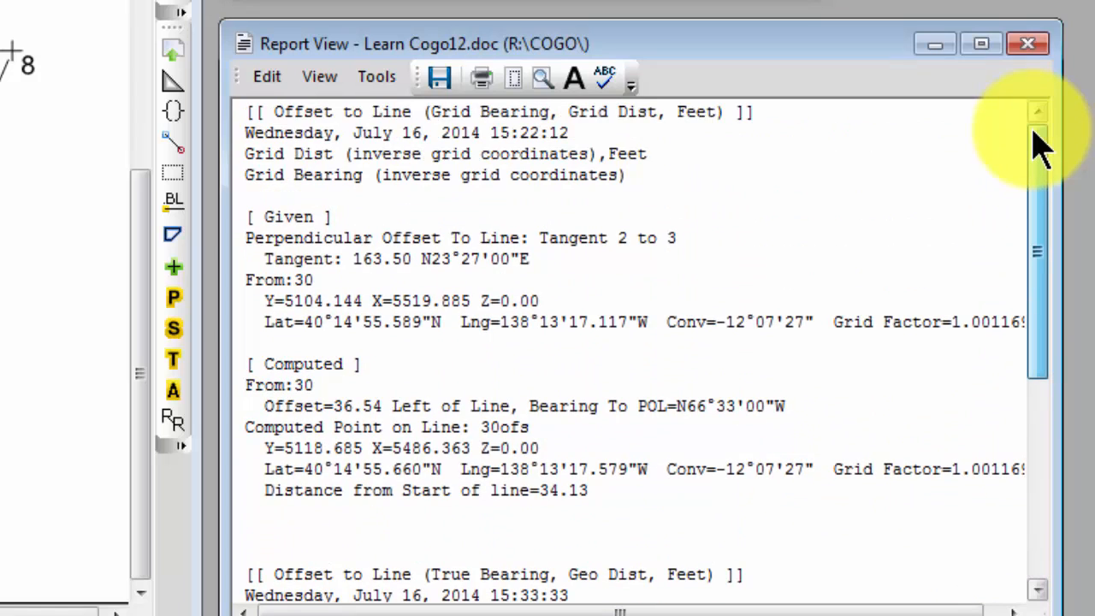
{"action": "scroll", "scroll_direction": "down", "scroll_amount": 3}
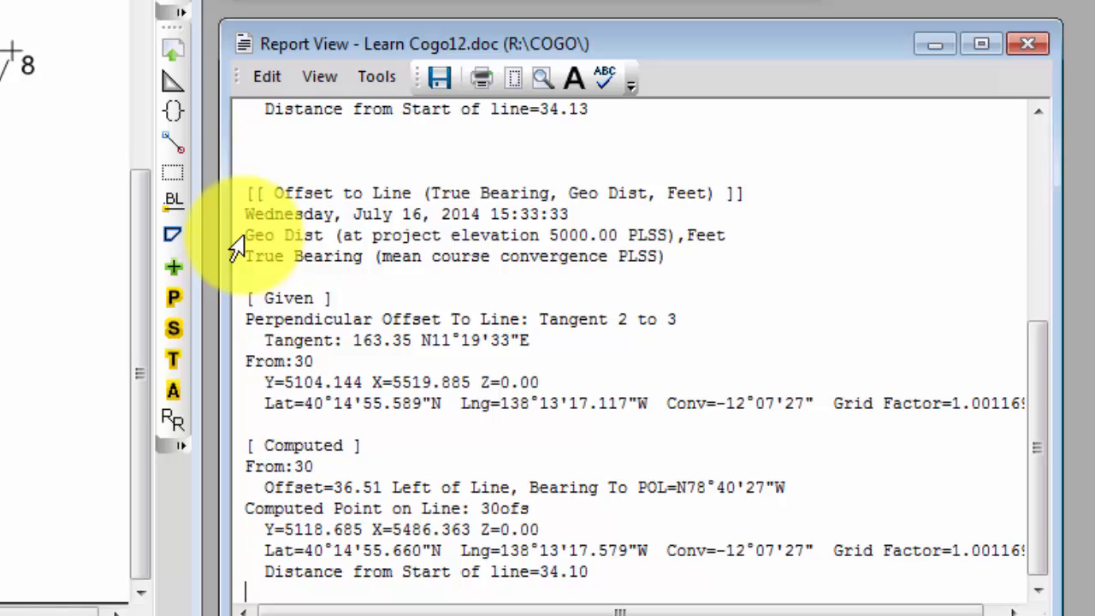
{"action": "mouse_move", "coordinate": [236, 274]}
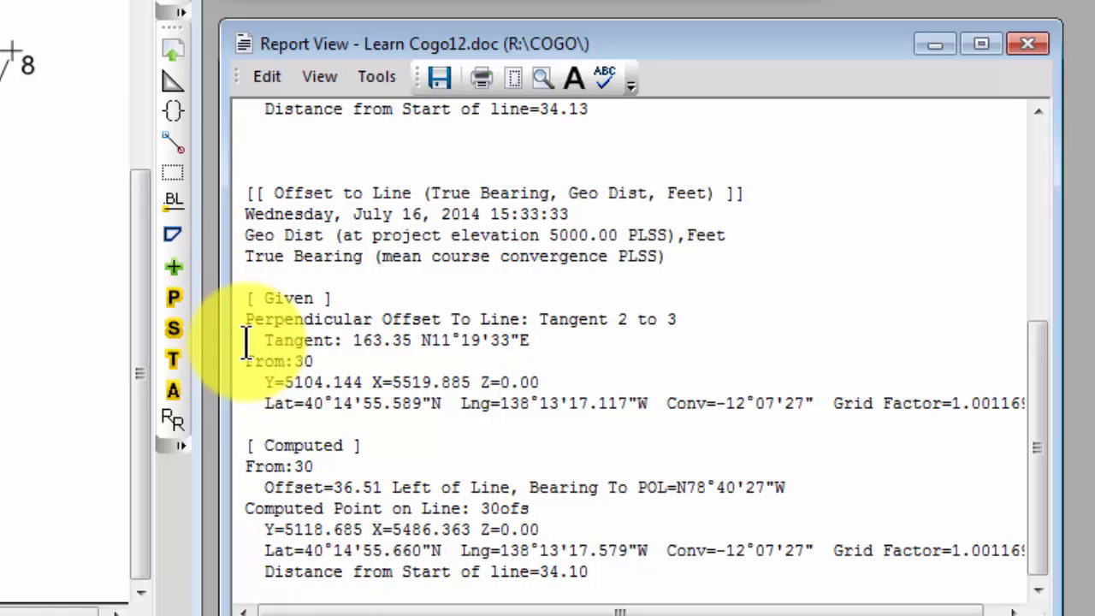
{"action": "mouse_move", "coordinate": [1019, 376]}
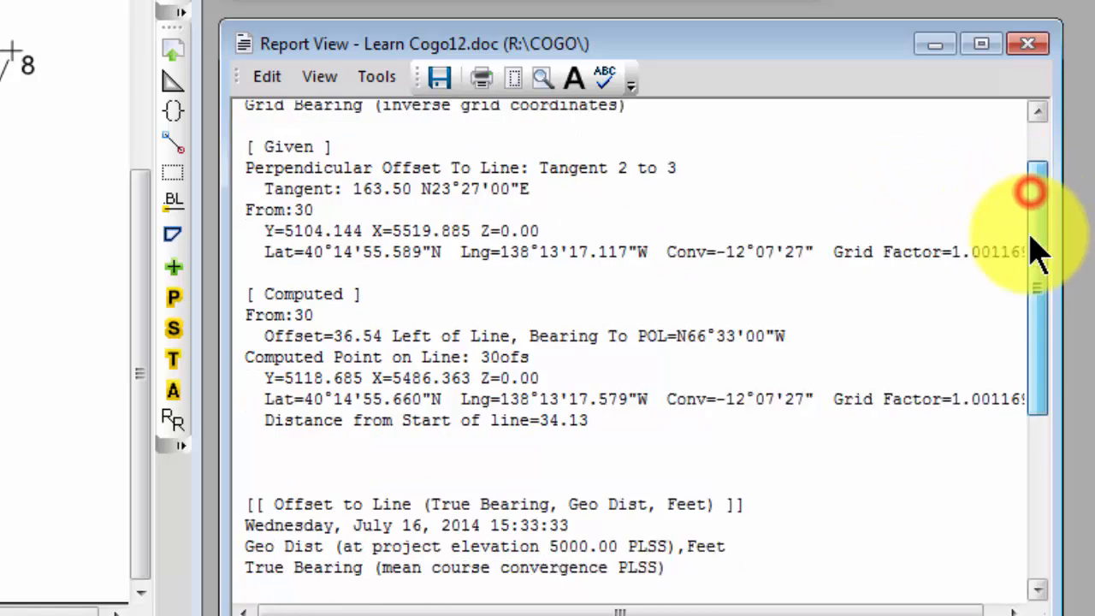
{"action": "scroll", "scroll_direction": "down", "scroll_amount": 3}
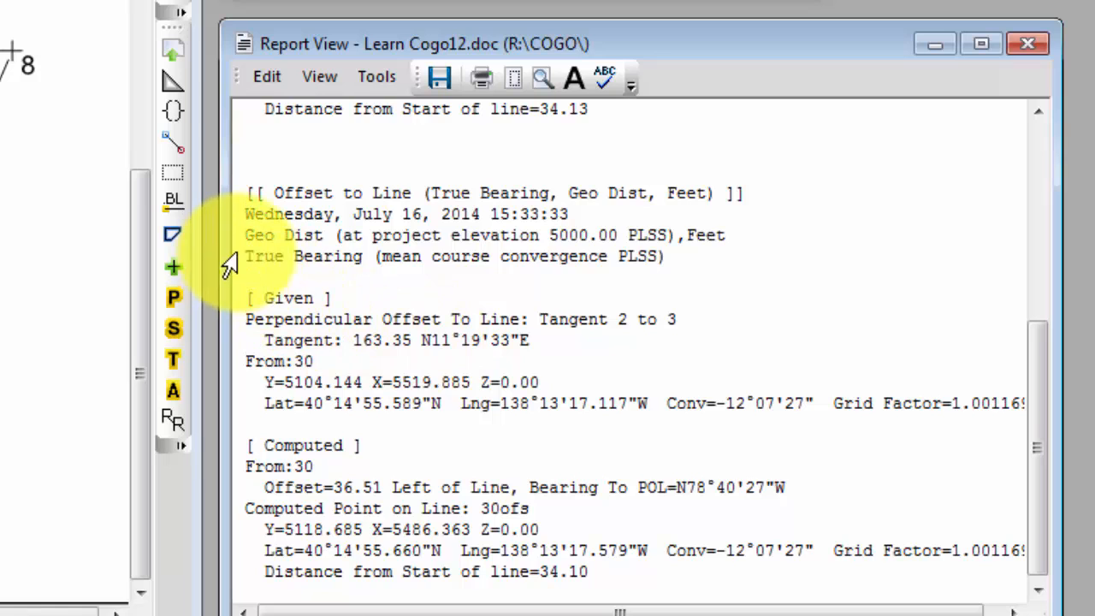
{"action": "left_click_drag", "start_coordinate": [245, 236], "coordinate": [664, 257]}
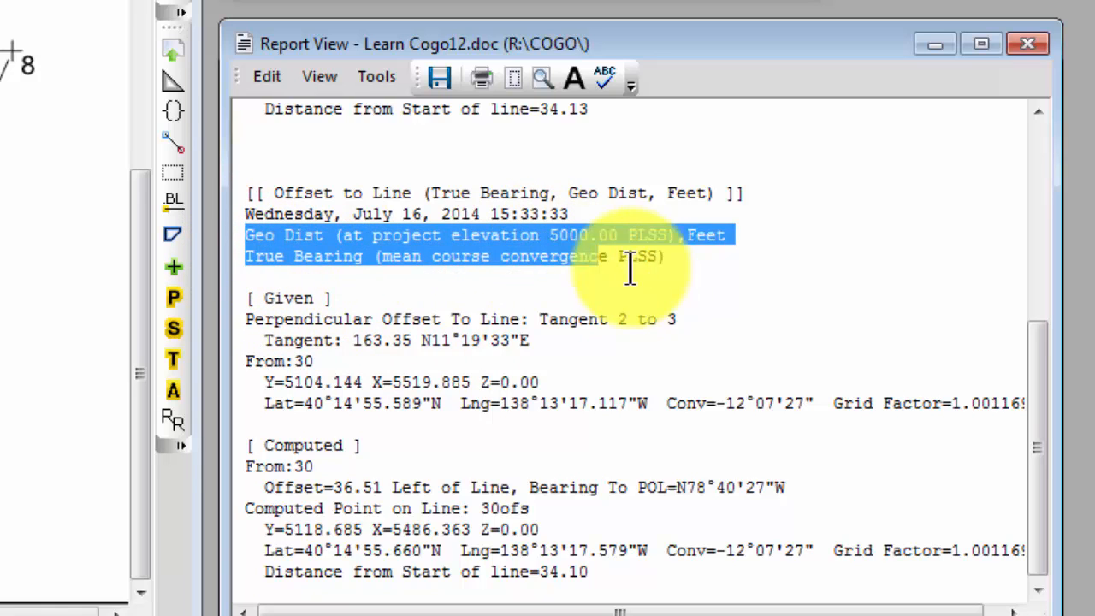
{"action": "mouse_move", "coordinate": [813, 282]}
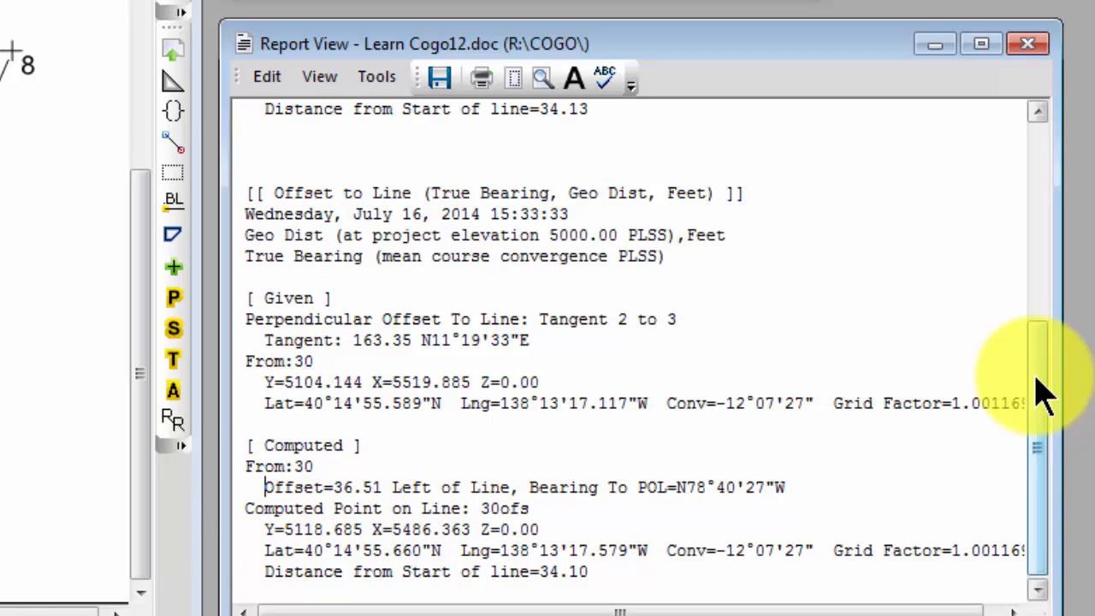
{"action": "scroll", "scroll_direction": "down", "scroll_amount": 3}
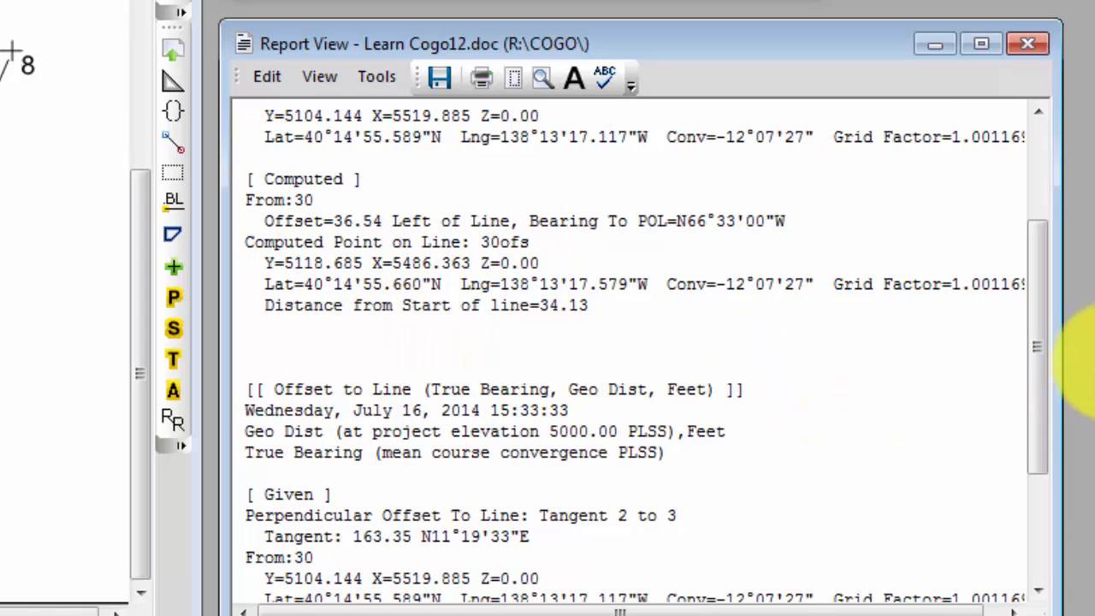
{"action": "scroll", "scroll_direction": "down", "scroll_amount": 3}
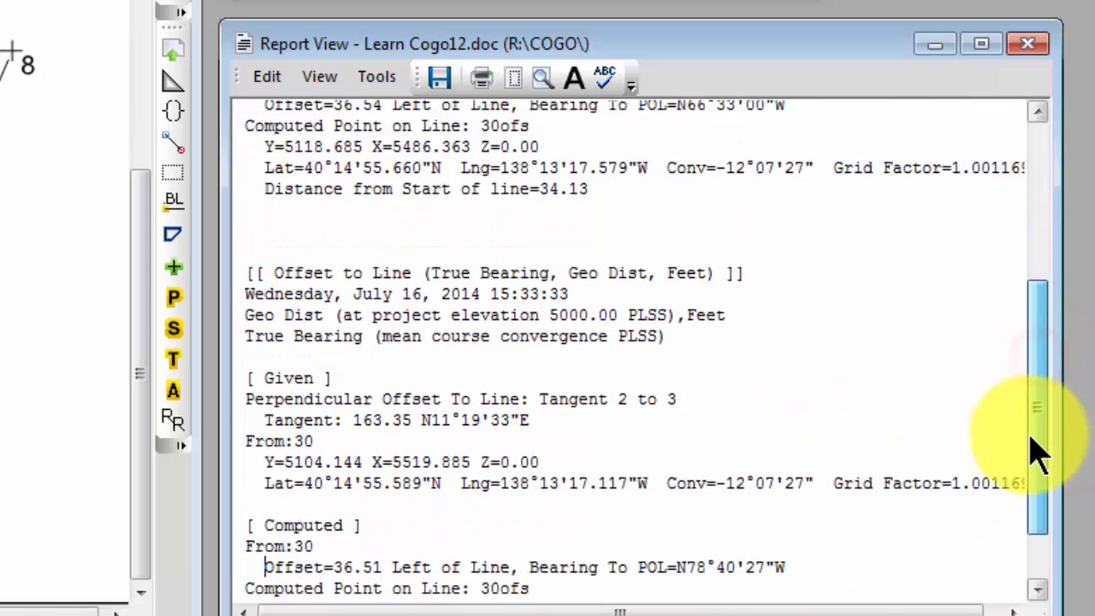
{"action": "scroll", "scroll_direction": "down", "scroll_amount": 3}
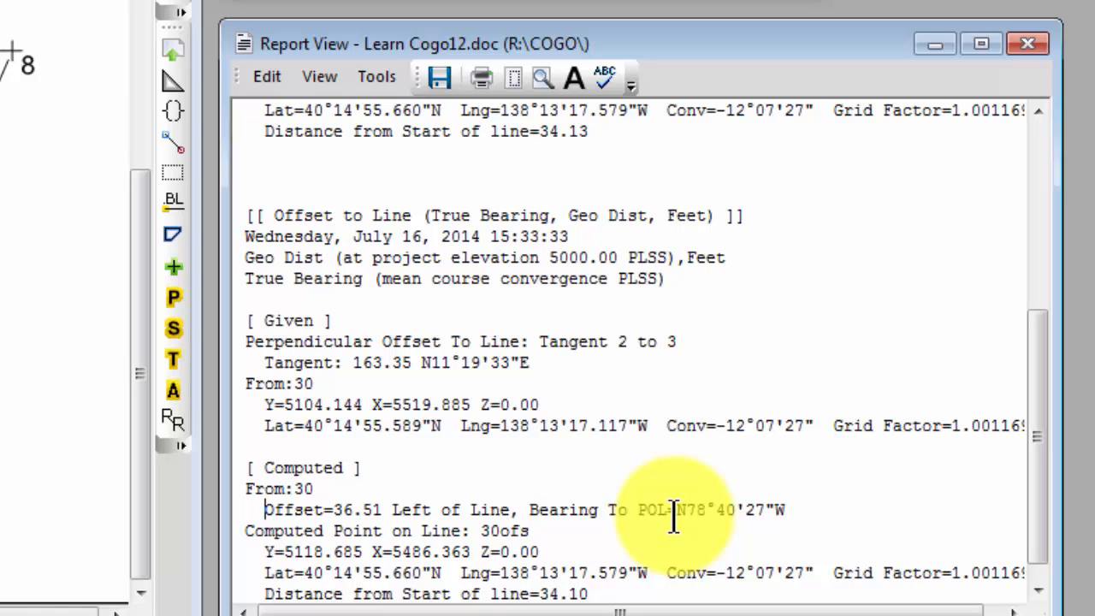
{"action": "mouse_move", "coordinate": [804, 510]}
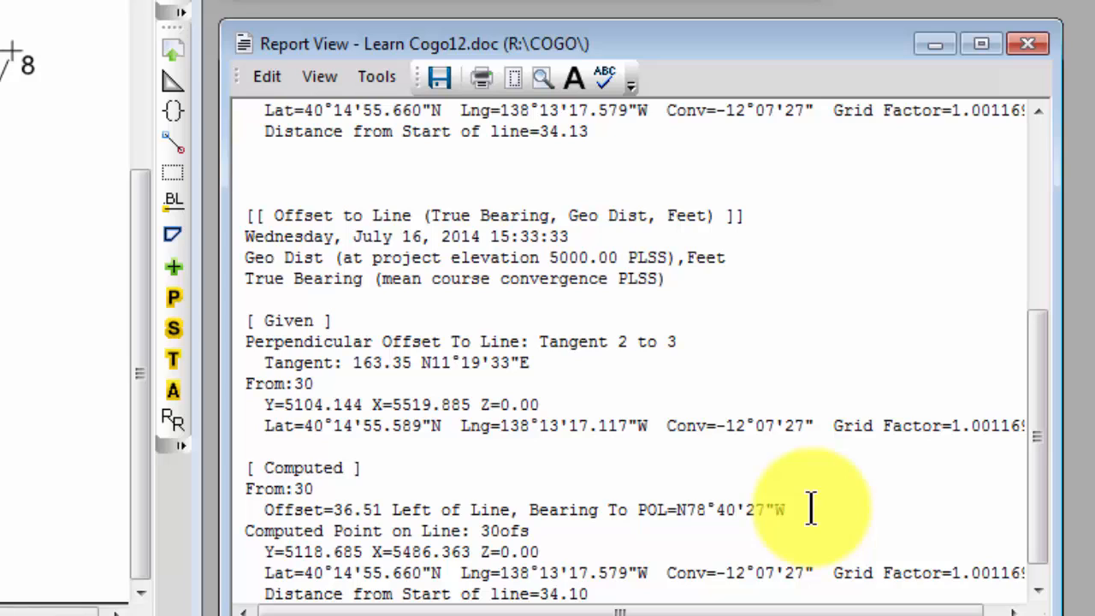
{"action": "mouse_move", "coordinate": [616, 582]}
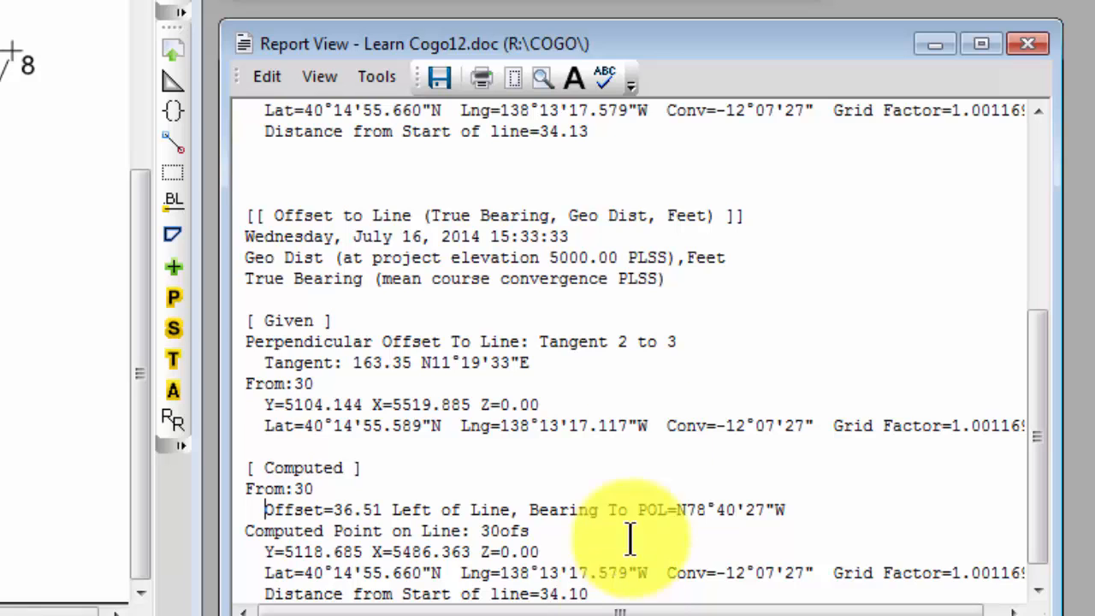
{"action": "mouse_move", "coordinate": [579, 402]}
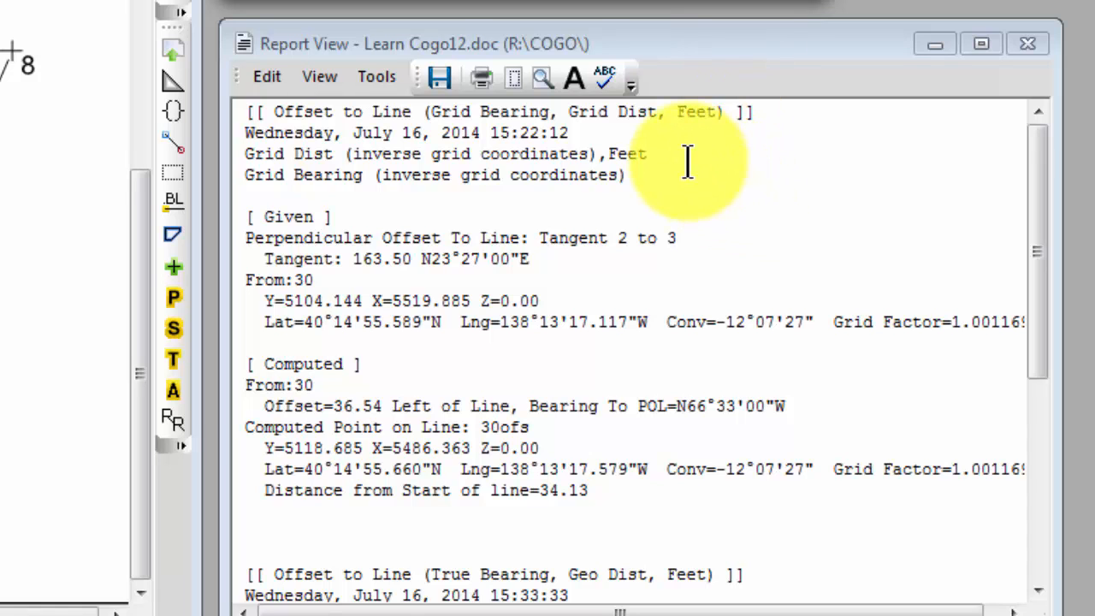
{"action": "scroll", "scroll_direction": "down", "scroll_amount": 3}
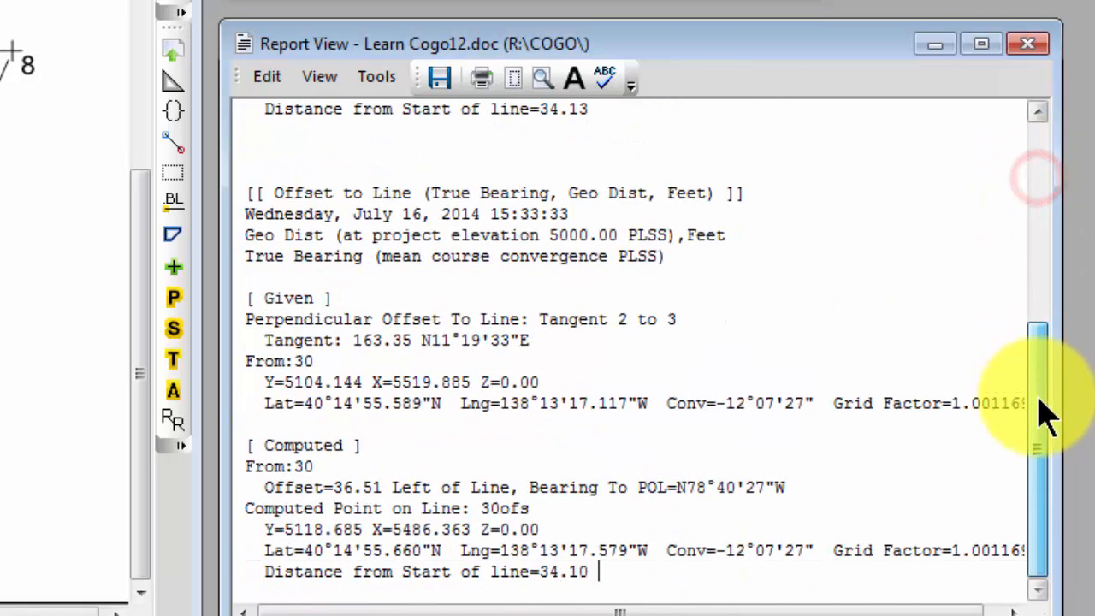